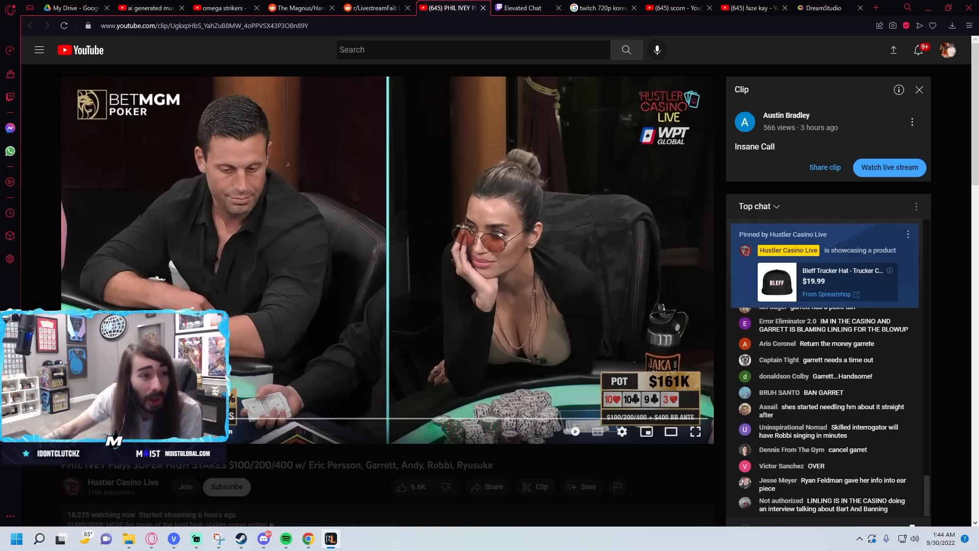
Step: Scroll down the YouTube poker clip page to look over its details
scroll("down", 3)
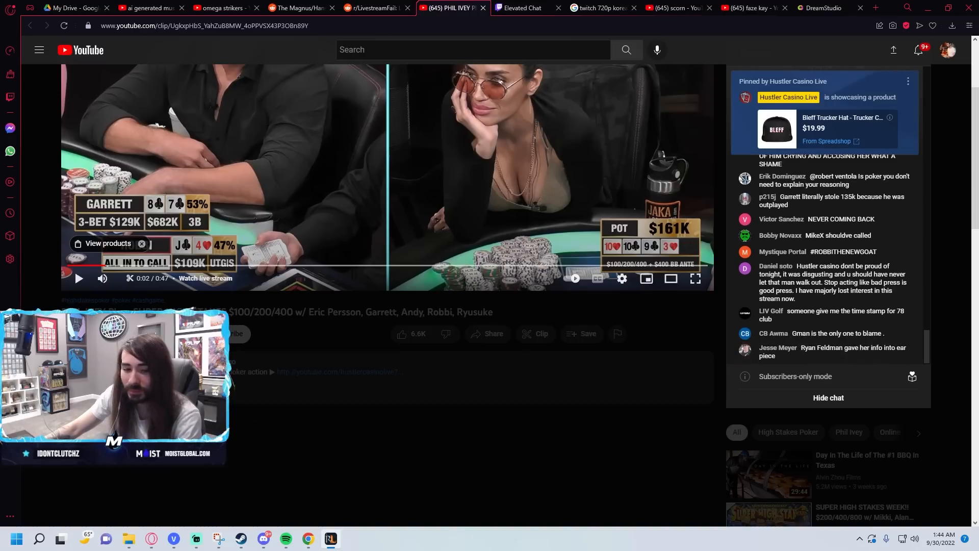
scroll("down", 3)
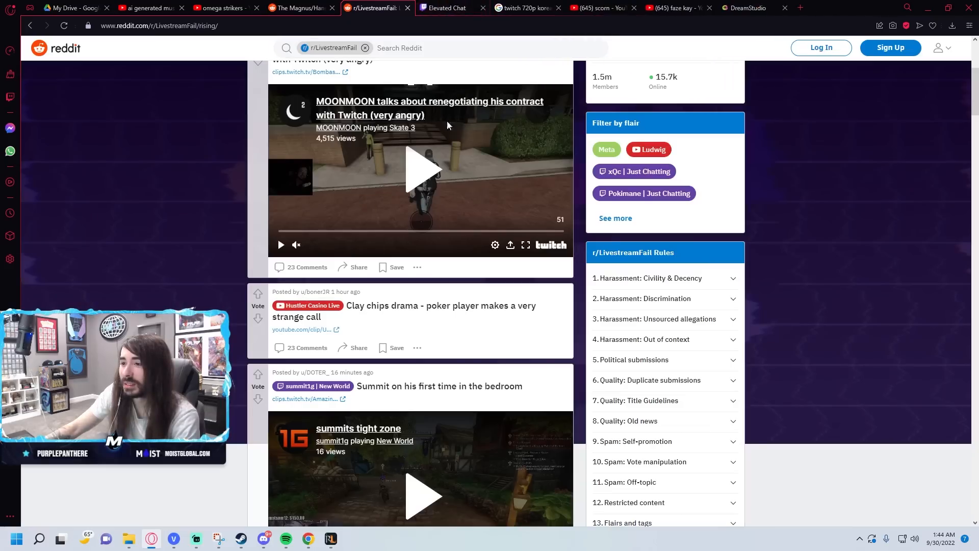
Step: Open the r/poker 'Clay chips drama' post about Robbi calling Garrett's all-in with J4o
left_click(438, 310)
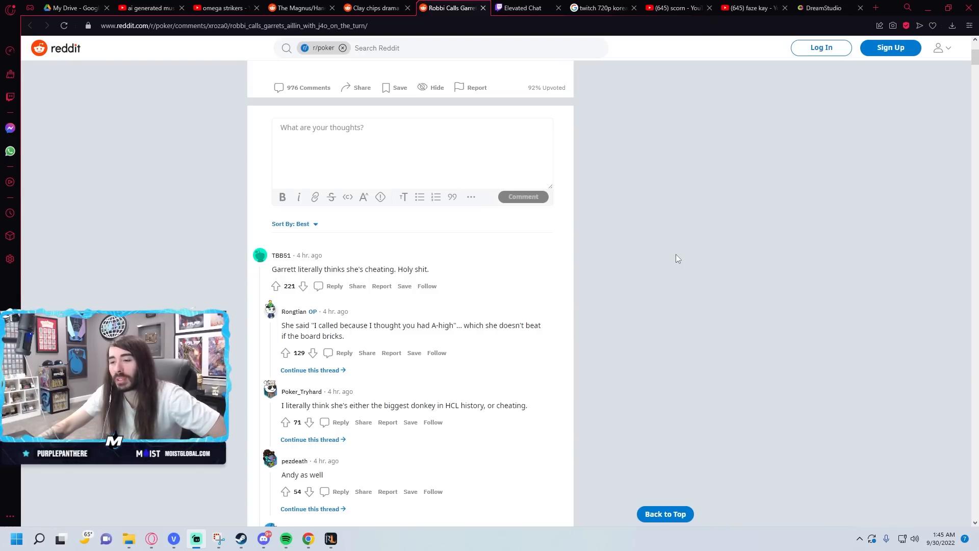
scroll("down", 3)
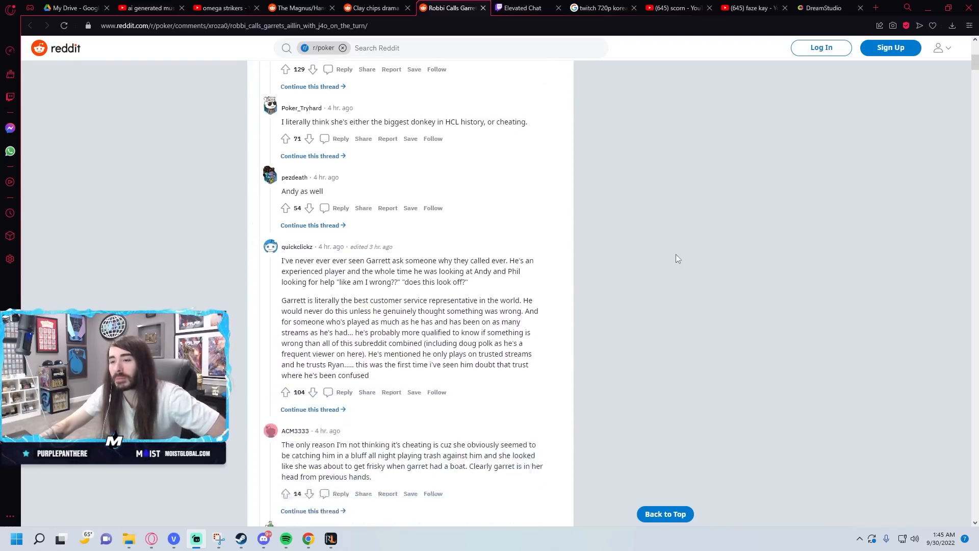
scroll("down", 3)
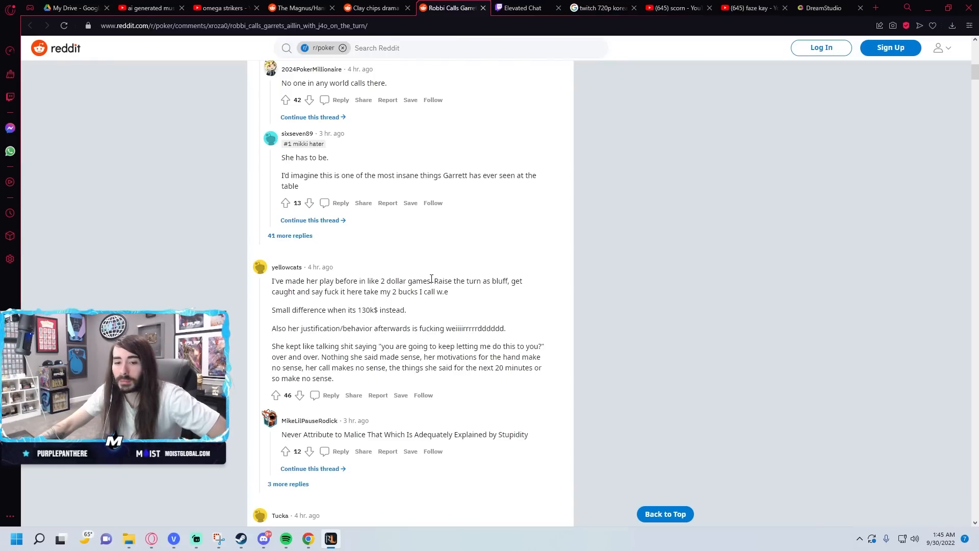
scroll("down", 3)
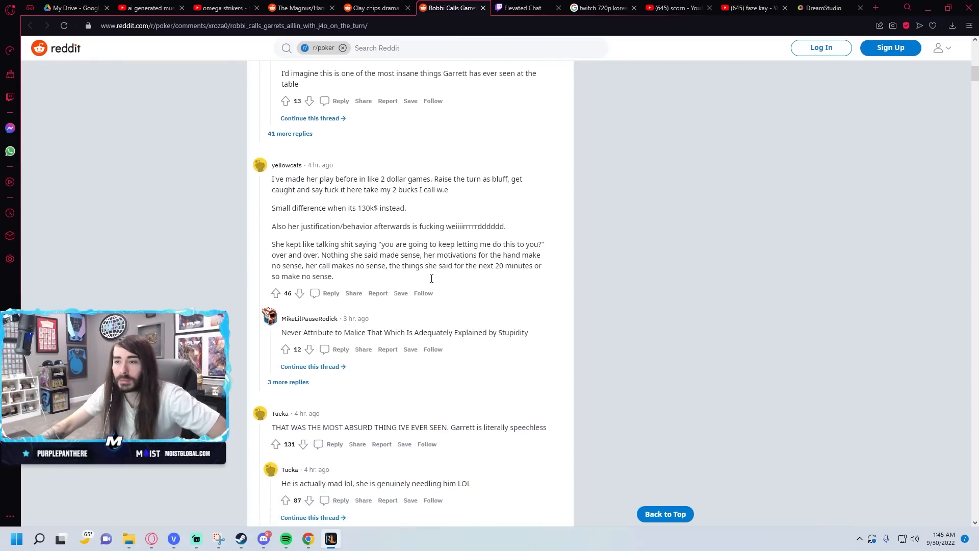
scroll("down", 3)
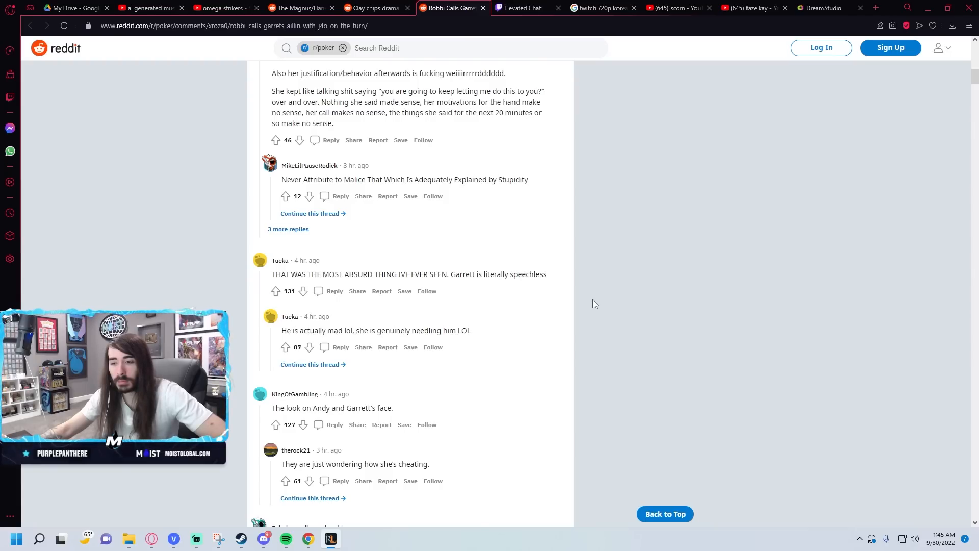
scroll("down", 3)
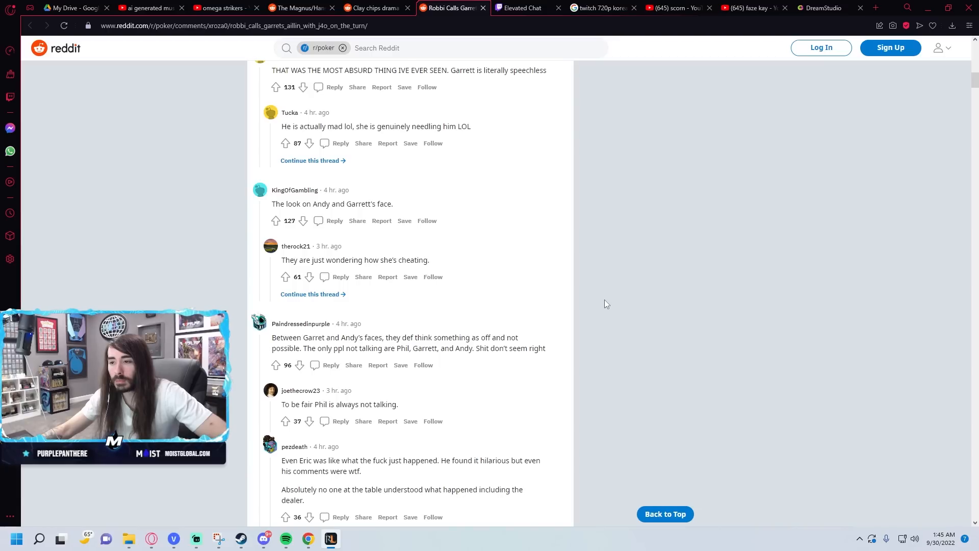
scroll("down", 3)
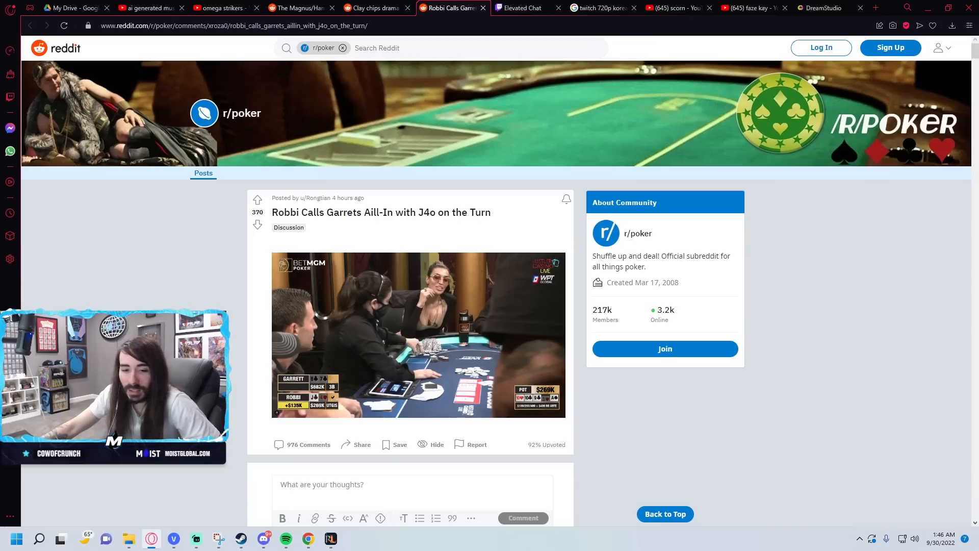
scroll("down", 3)
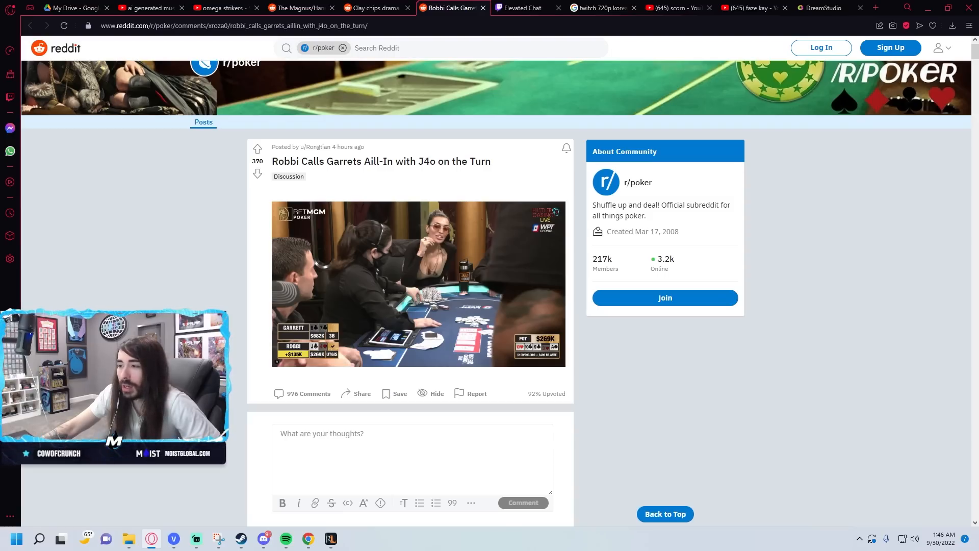
mouse_move(568, 355)
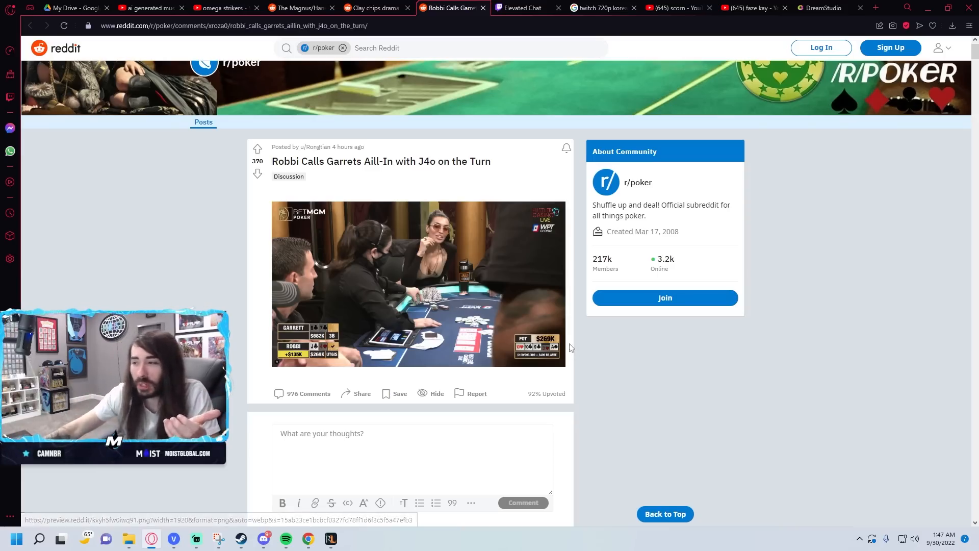
mouse_move(611, 343)
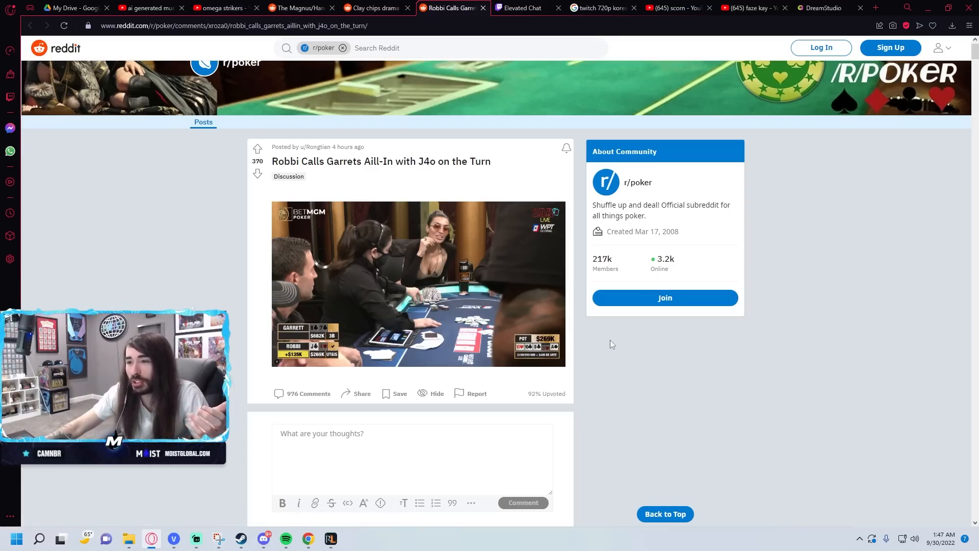
mouse_move(555, 350)
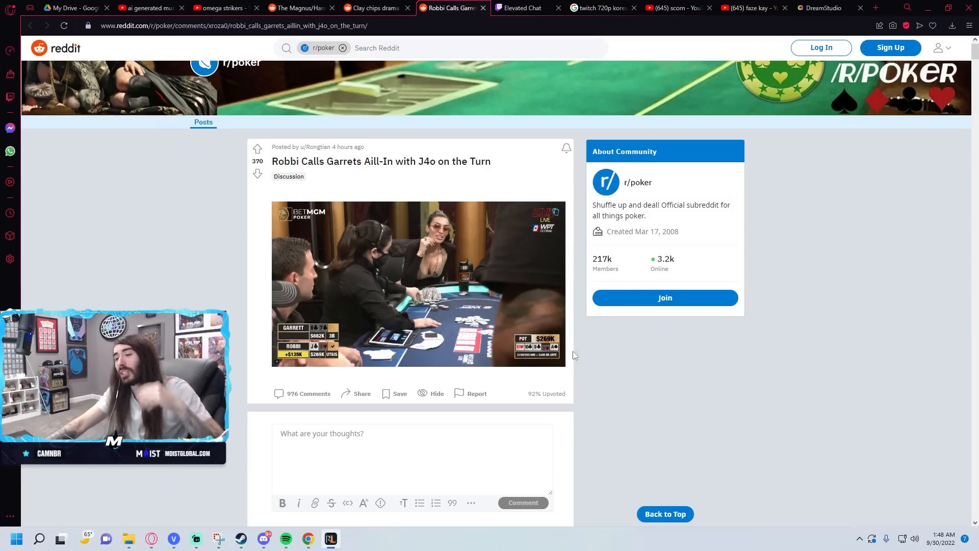
mouse_move(315, 353)
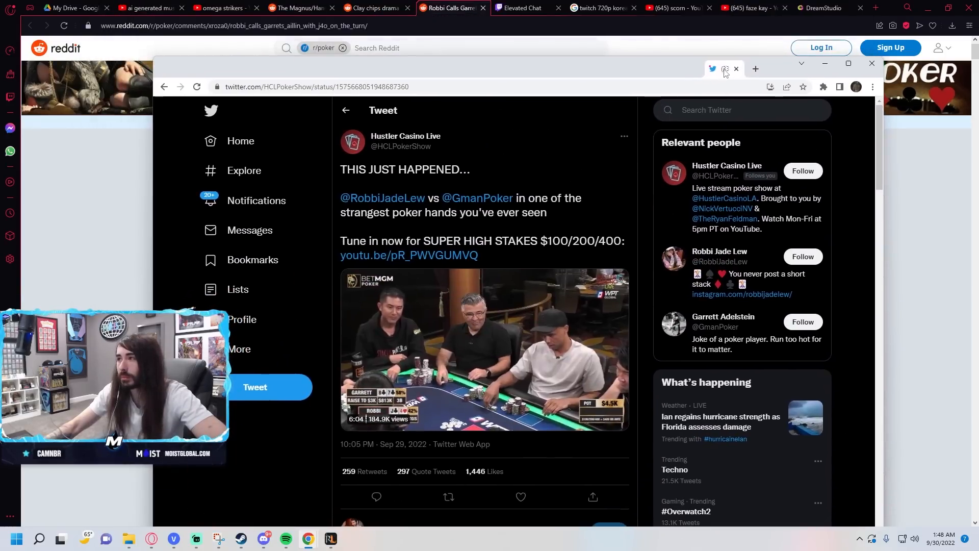
Step: Play the Robbi vs Garrett hand video in the Hustler Casino Live tweet
left_click(484, 349)
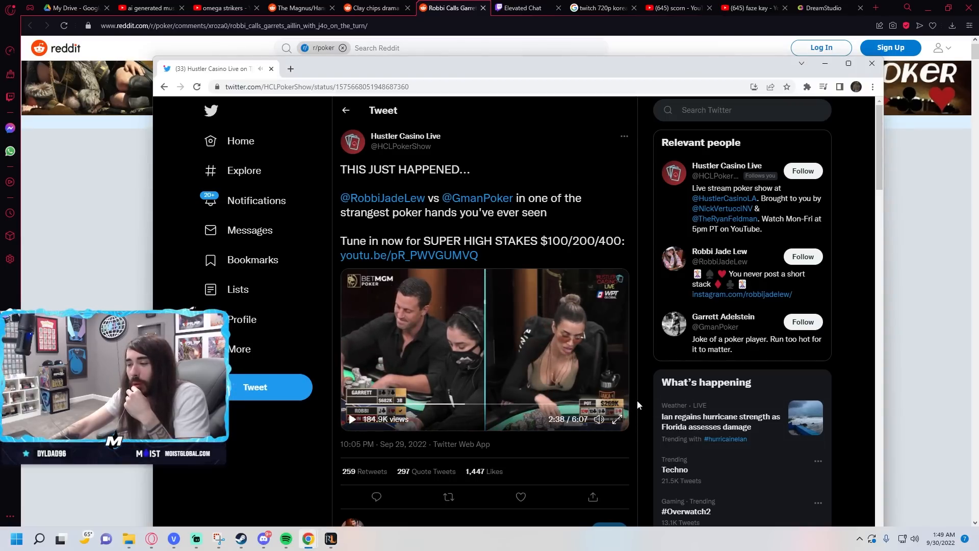
left_click(352, 419)
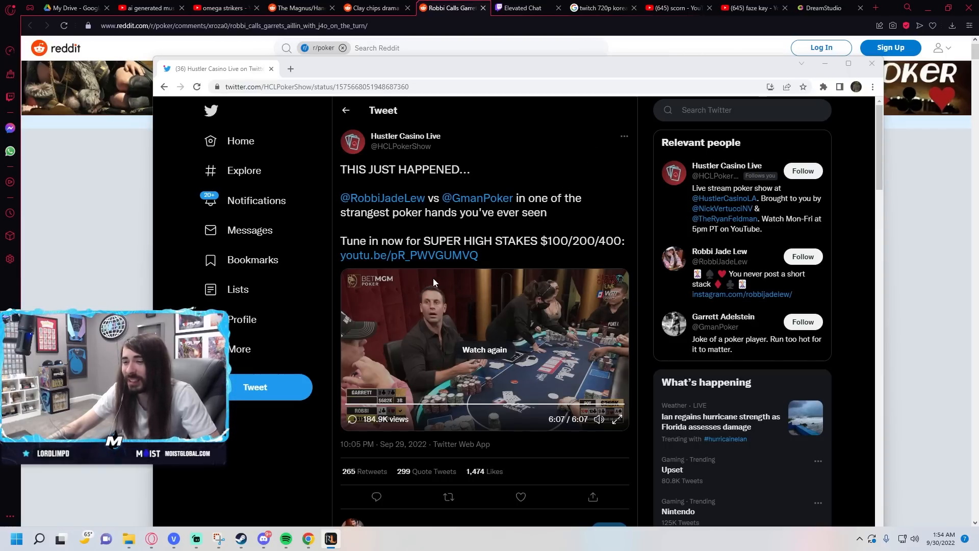
mouse_move(465, 326)
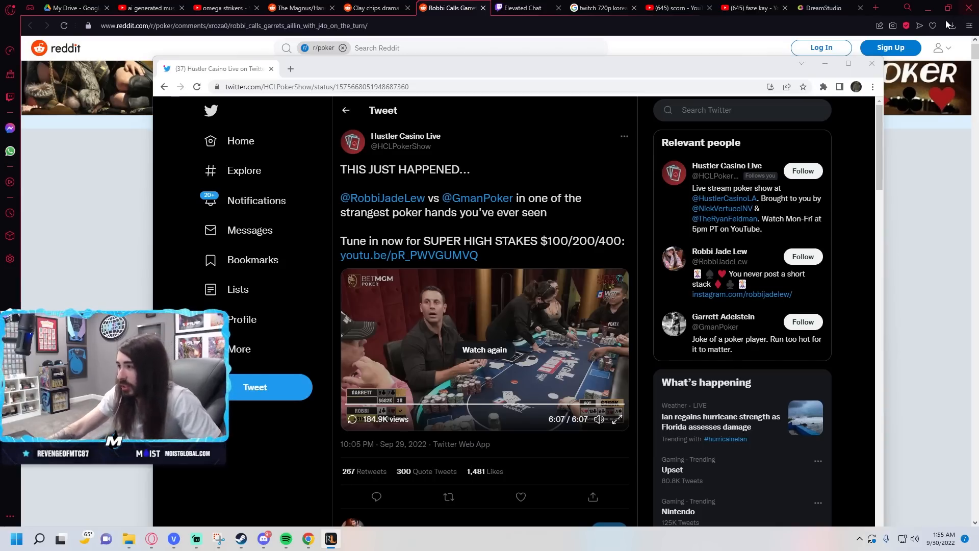
mouse_move(906, 7)
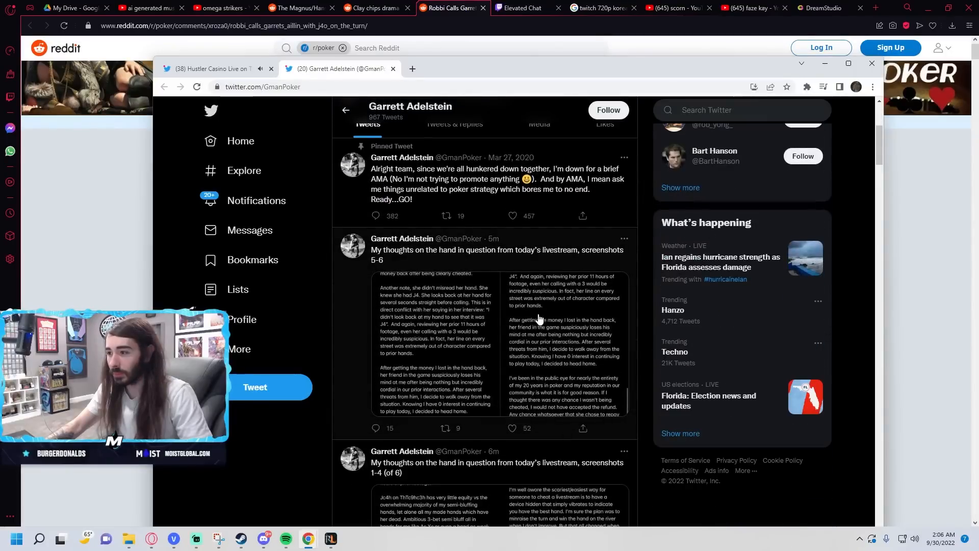
Step: Scroll down to the 'screenshots 1-4 (of 6)' tweet to reach its first image
scroll("down", 3)
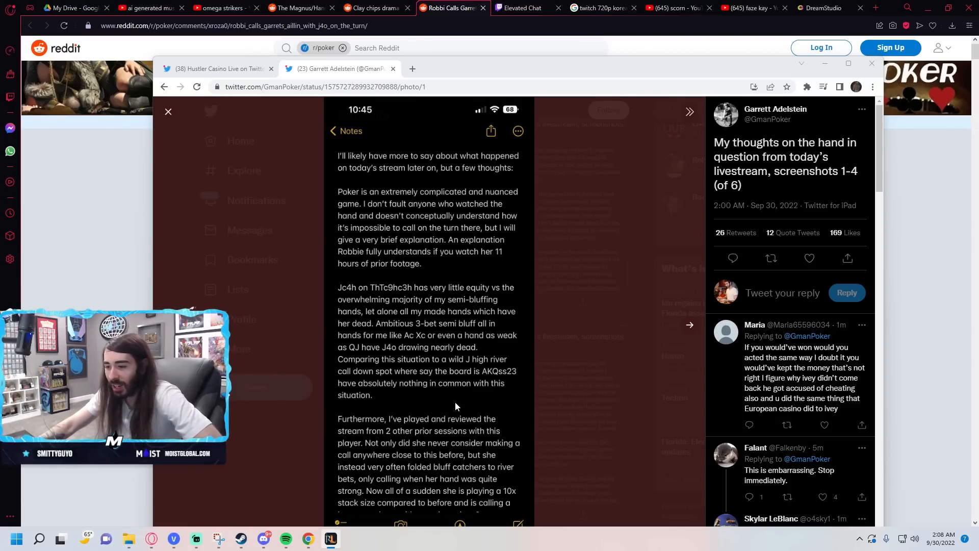
Step: Advance the photo viewer to Garrett Adelstein's second screenshot of his notes
left_click(689, 111)
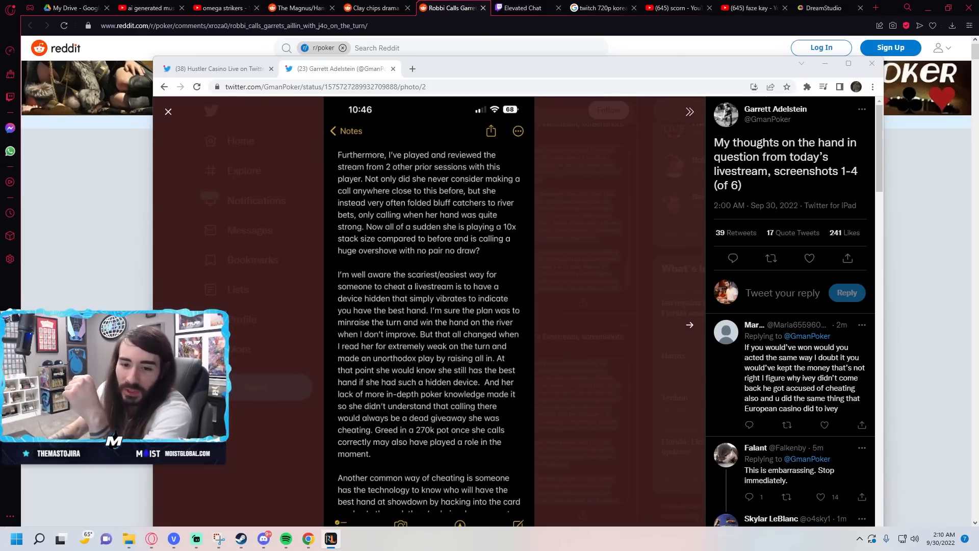
left_click(215, 68)
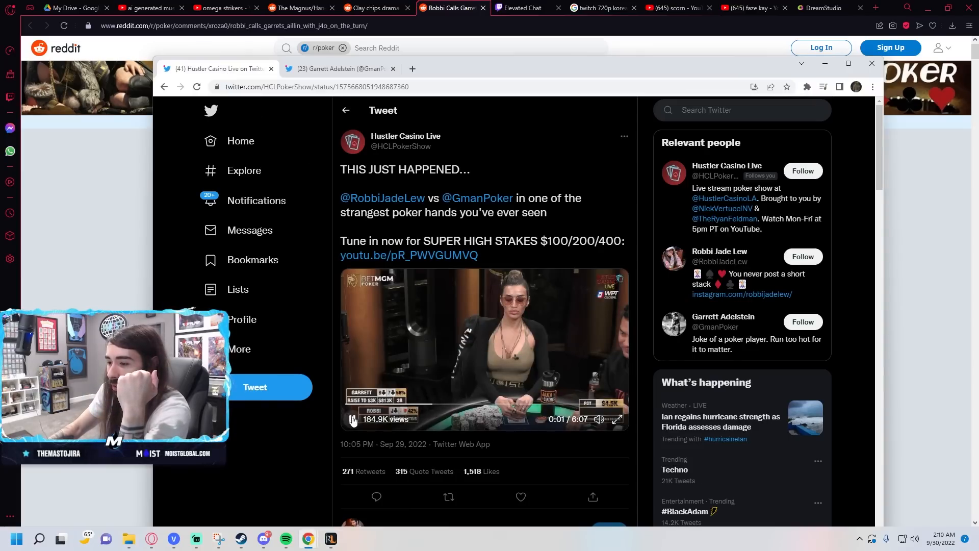
left_click(351, 419)
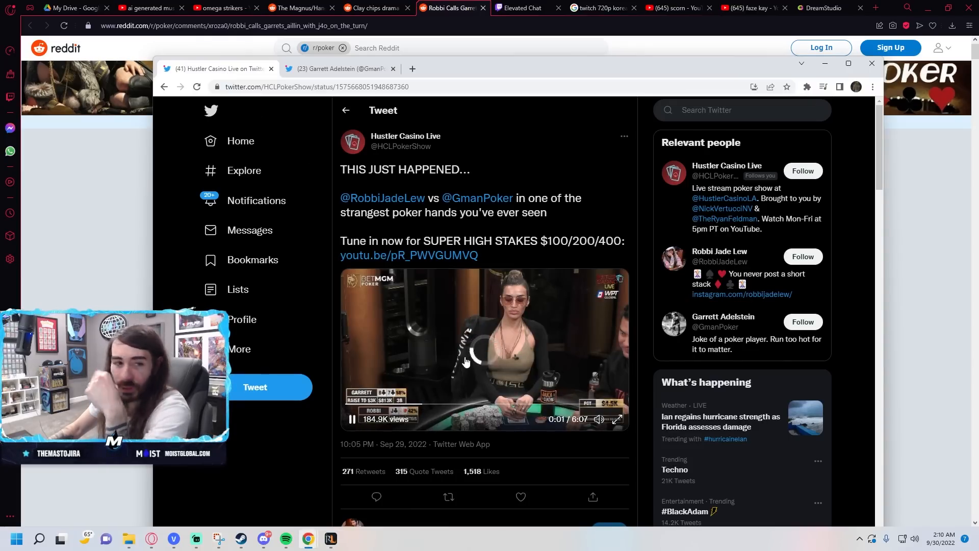
left_click(352, 419)
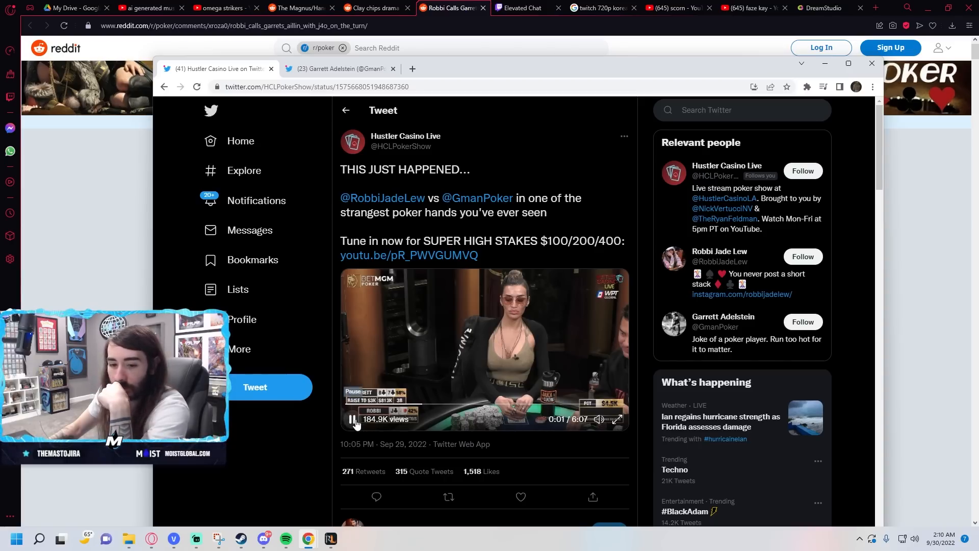
left_click(354, 428)
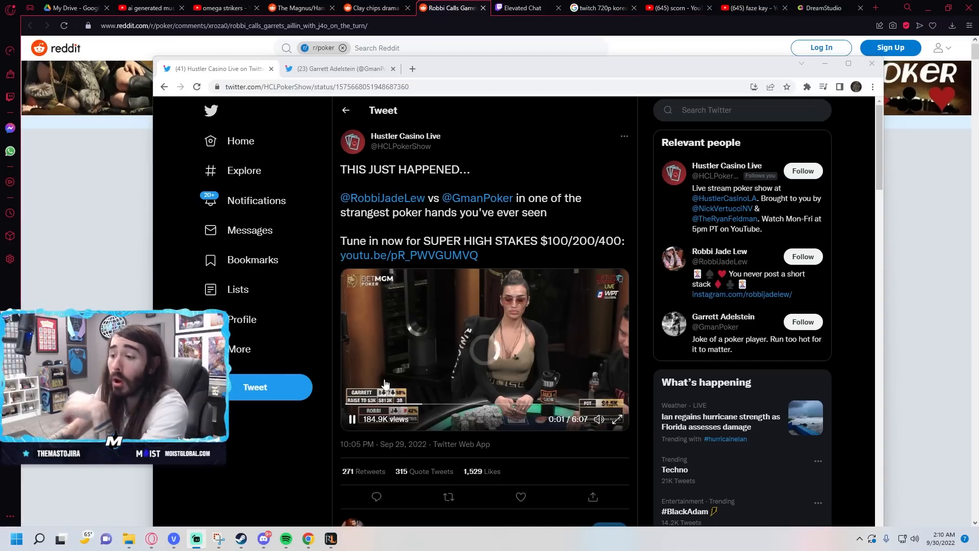
left_click(351, 419)
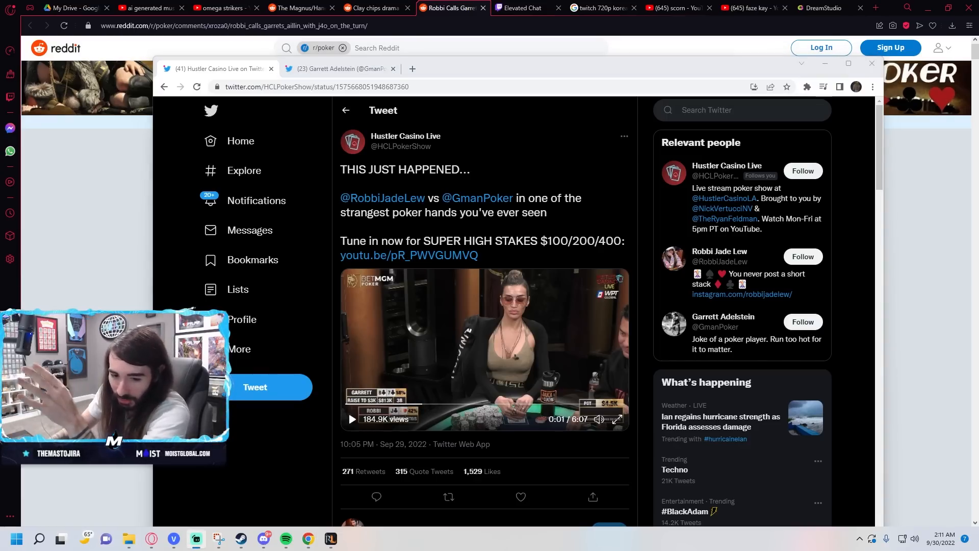
left_click(351, 419)
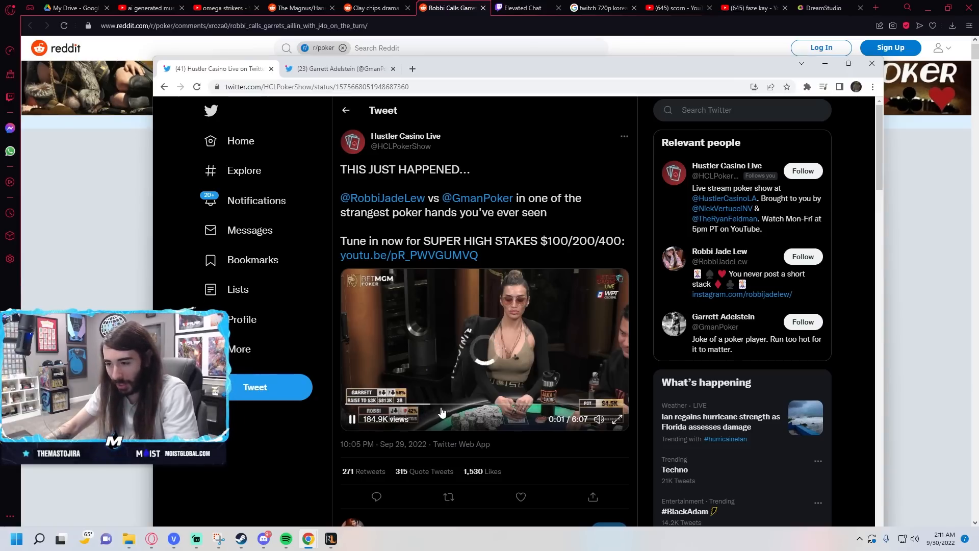
left_click(351, 427)
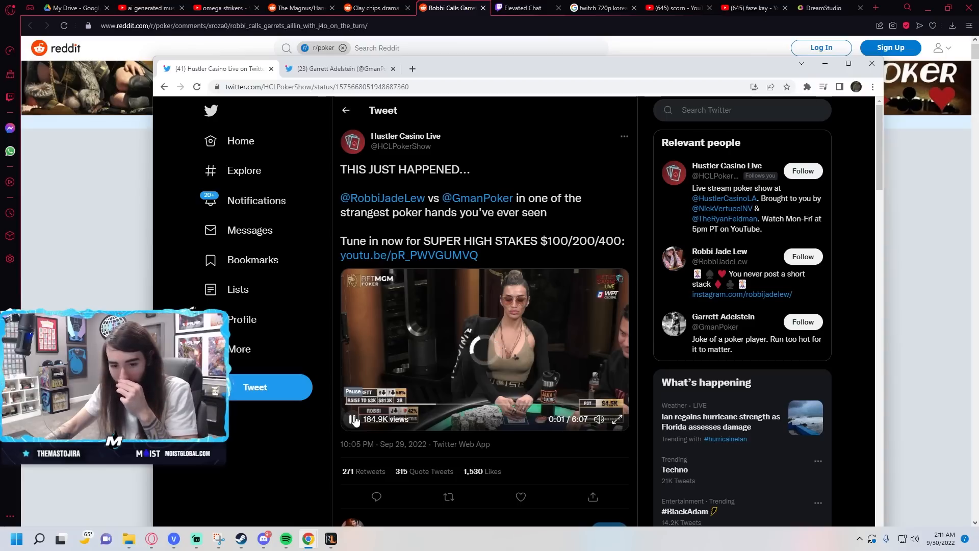
left_click(353, 419)
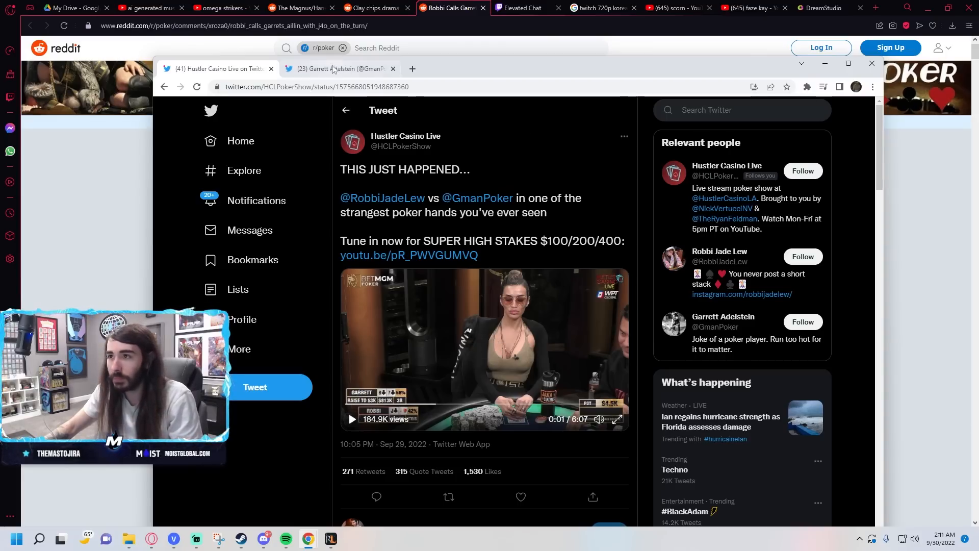
Step: Switch to the Garrett Adelstein browser tab showing his tweet and screenshots
left_click(340, 69)
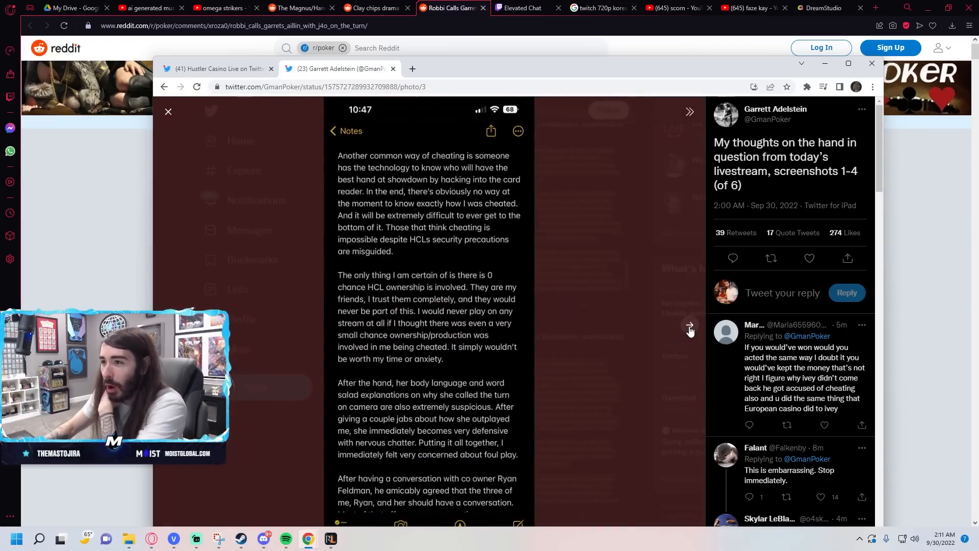
mouse_move(544, 318)
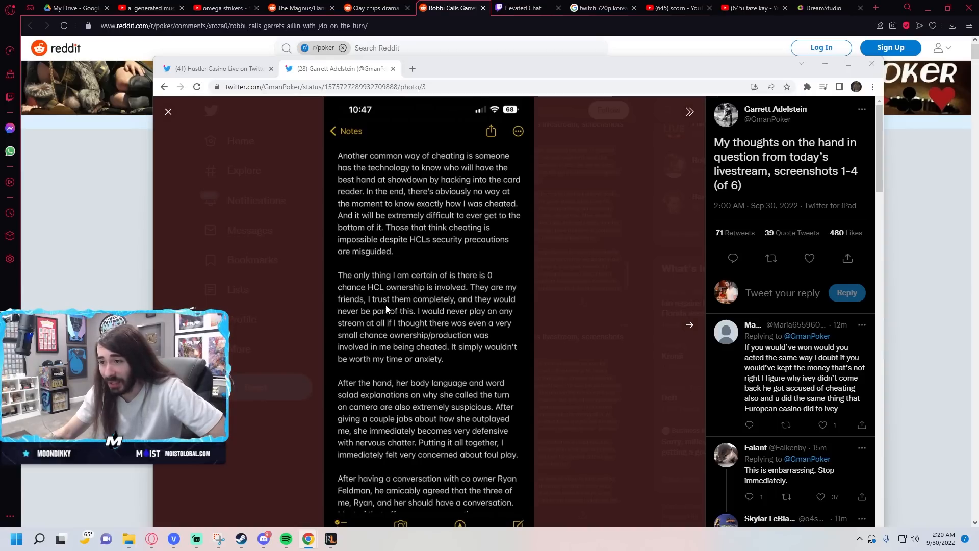
mouse_move(511, 296)
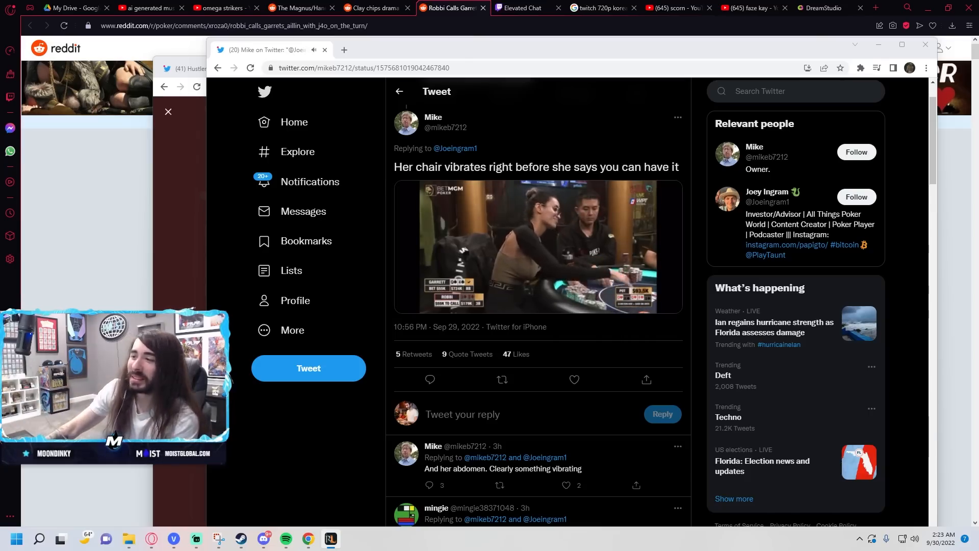
Step: Play the poker table clip in the vibrating-chair tweet and watch it
left_click(537, 247)
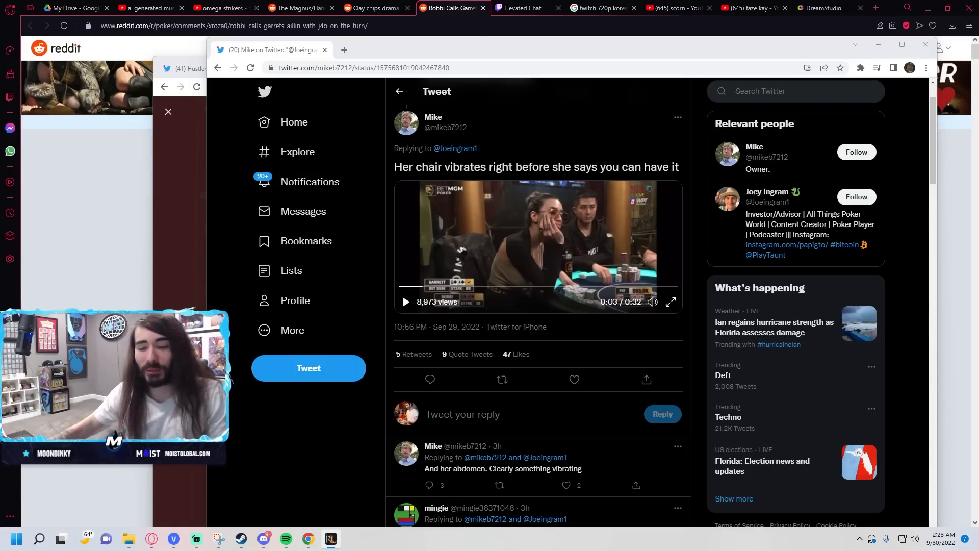
left_click(670, 302)
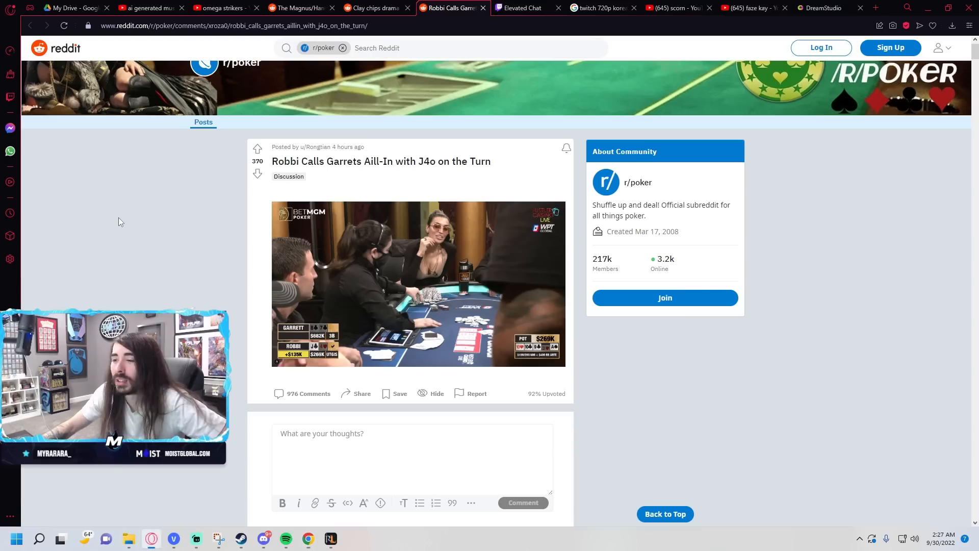
Step: Scroll through the comments on the r/poker post about Robbi's J4o call
scroll("down", 3)
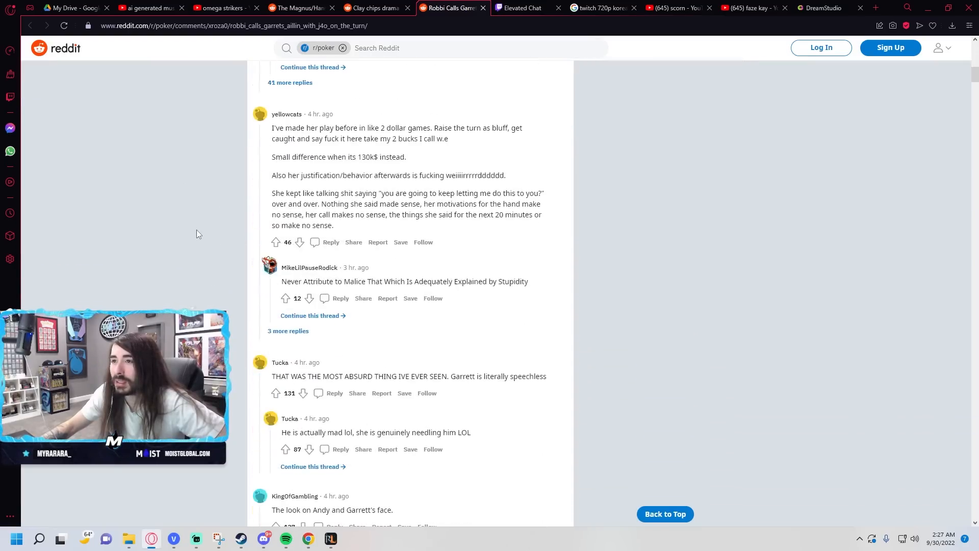
scroll("down", 3)
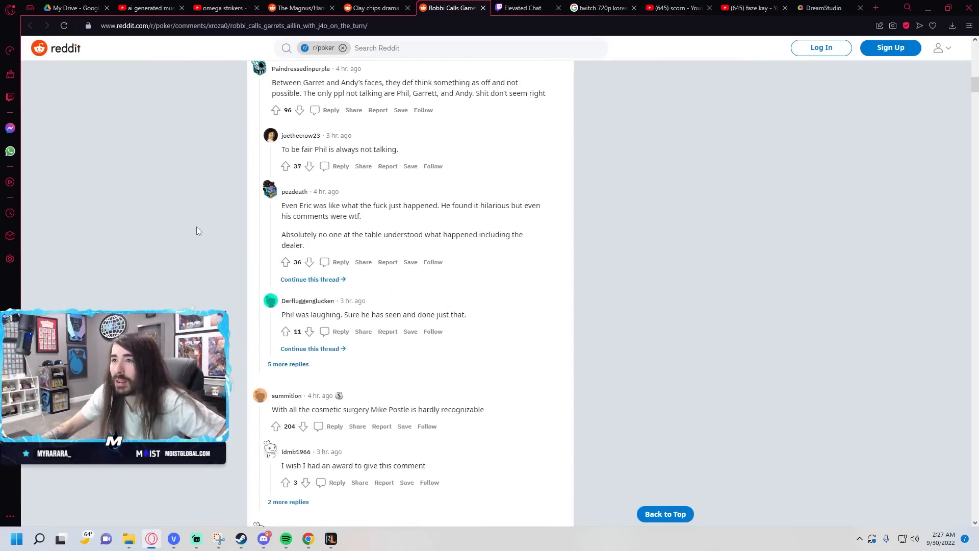
scroll("down", 3)
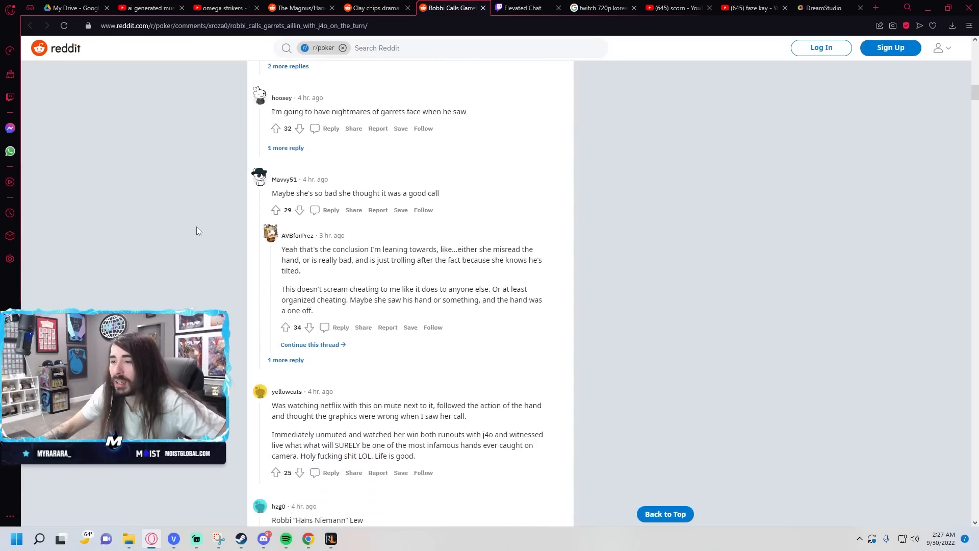
scroll("down", 3)
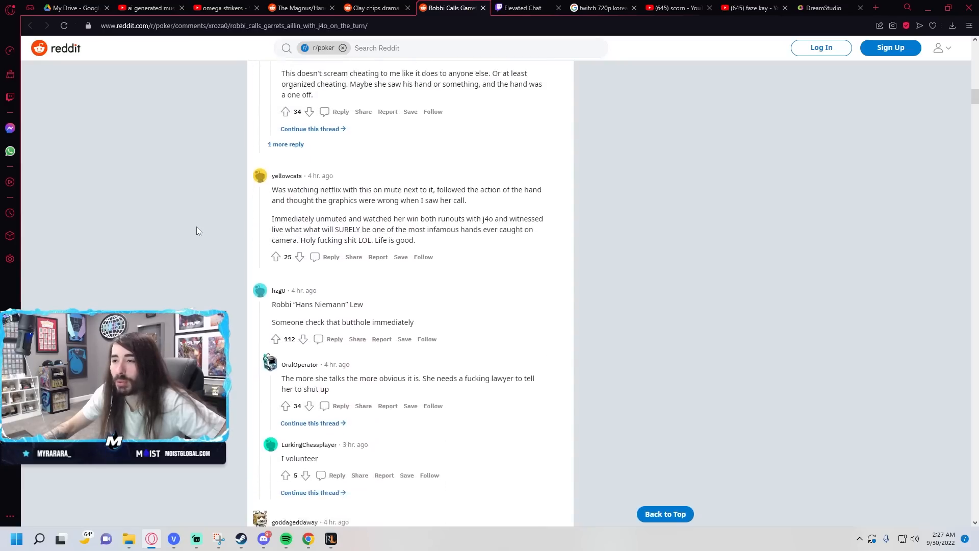
scroll("down", 3)
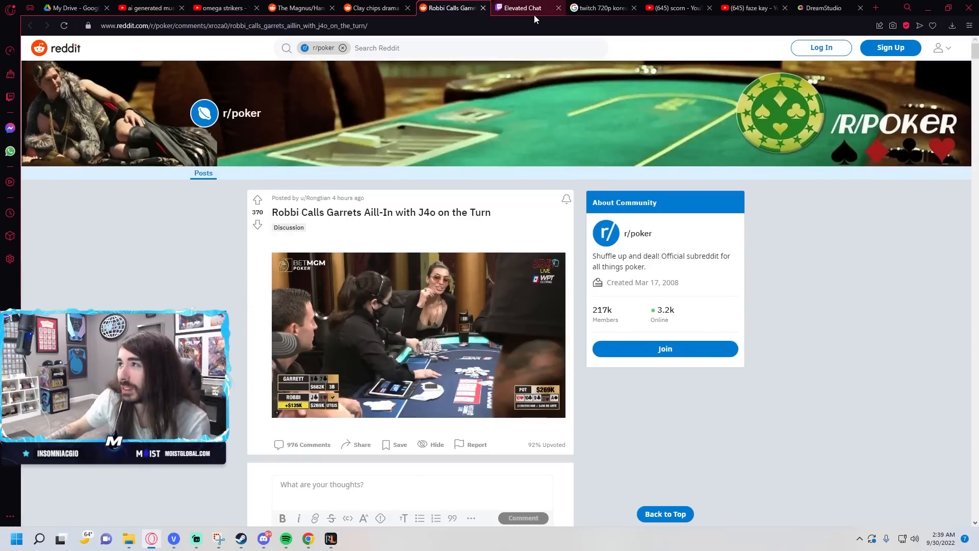
Step: Search Google for 'phil ivey cheating' and open the Trademate Sports article on his $10 million win
left_click(602, 7)
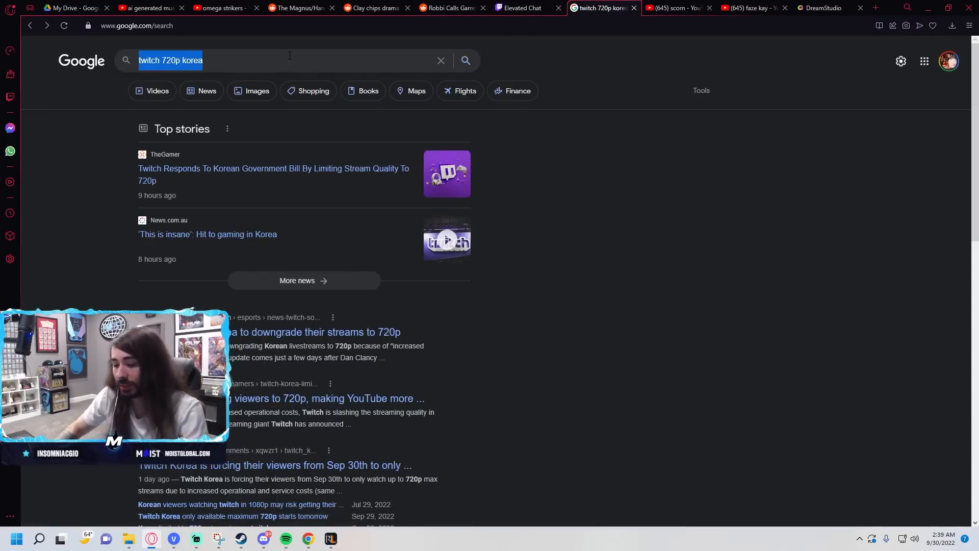
type("phil ivey cheating")
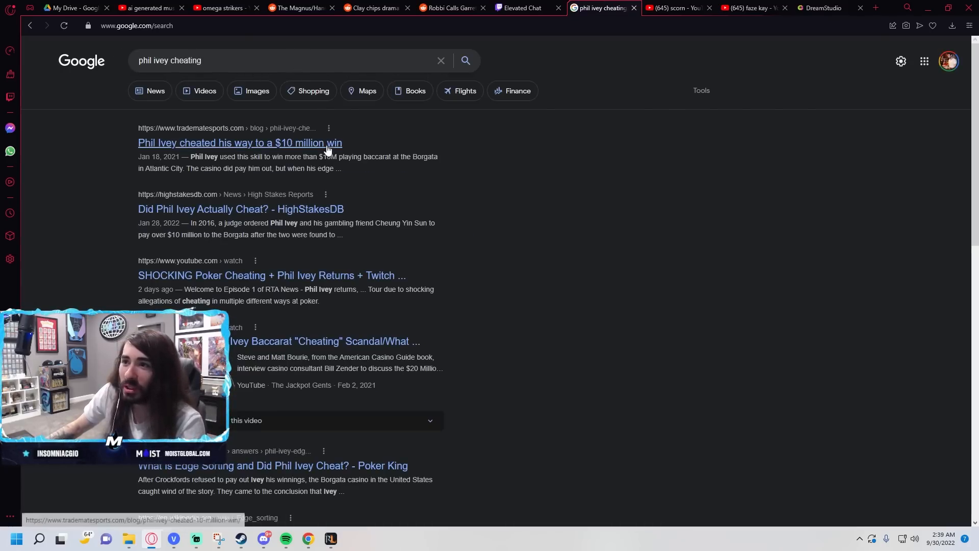
left_click(240, 143)
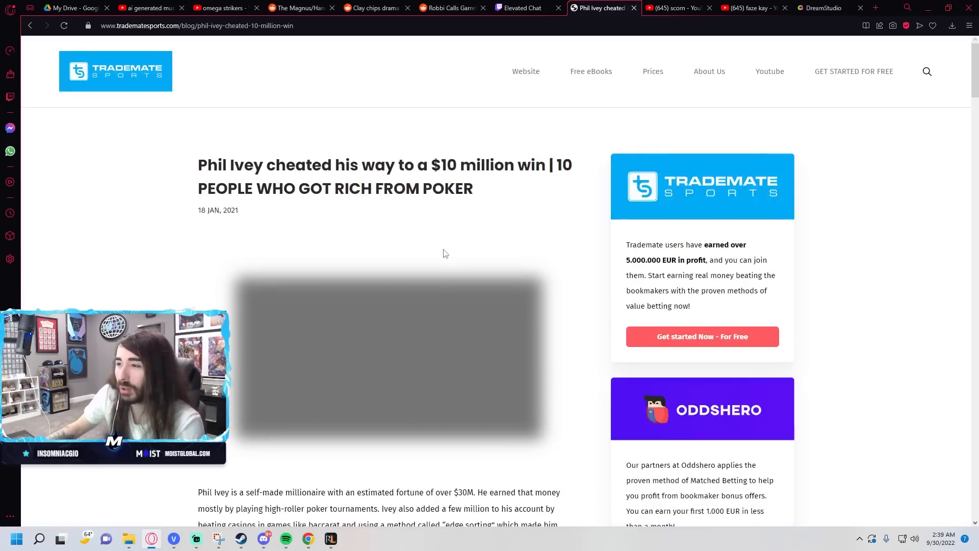
Step: Read down the Phil Ivey article to the 'Borgata's Enemy No. 1' edge-sorting section
scroll("down", 3)
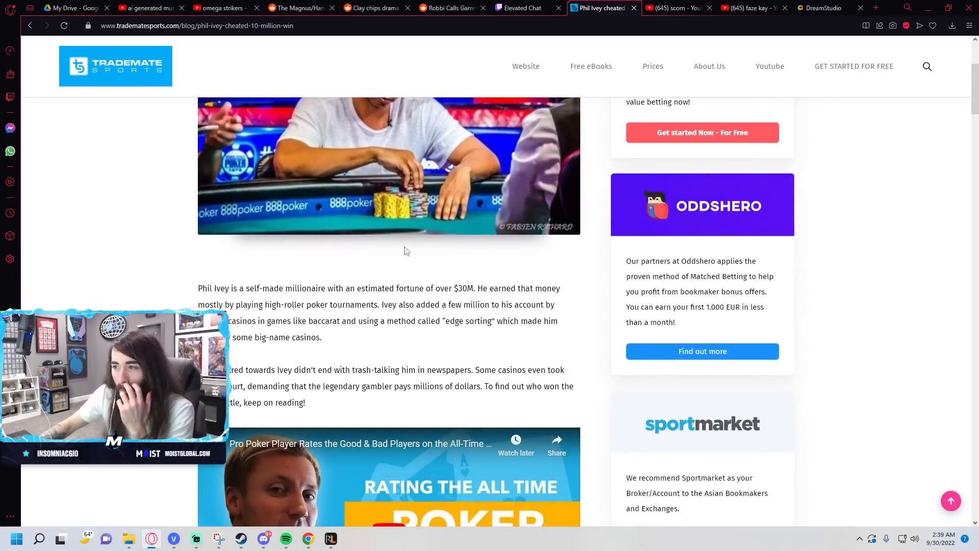
mouse_move(405, 249)
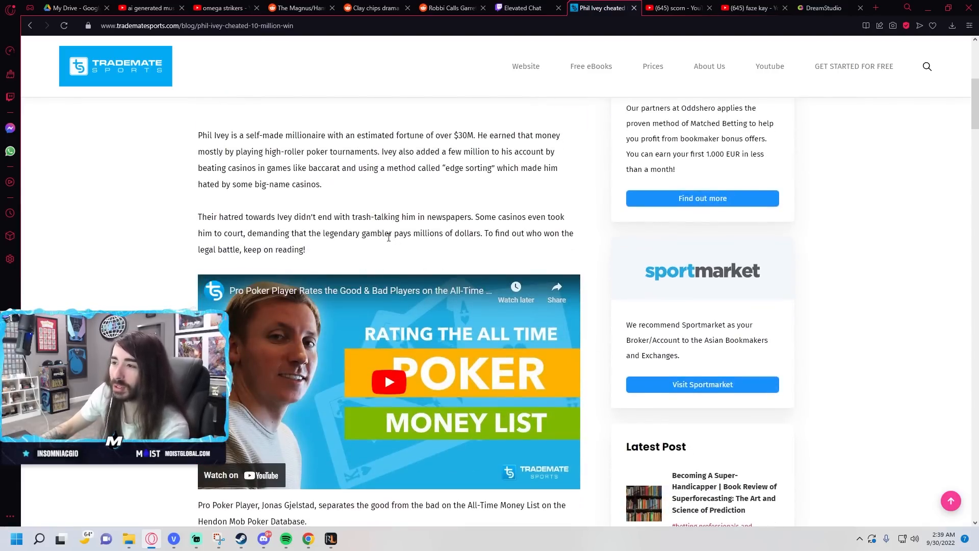
scroll("down", 3)
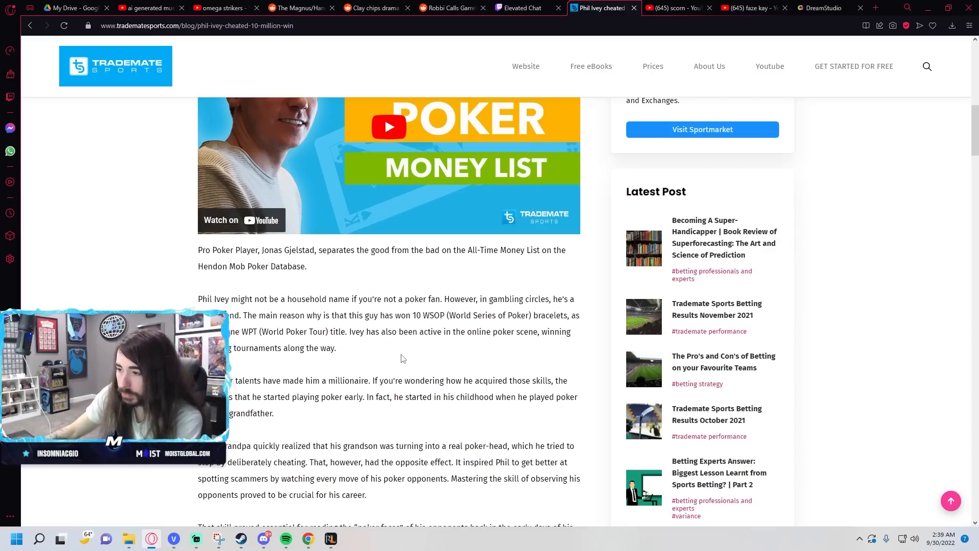
scroll("down", 3)
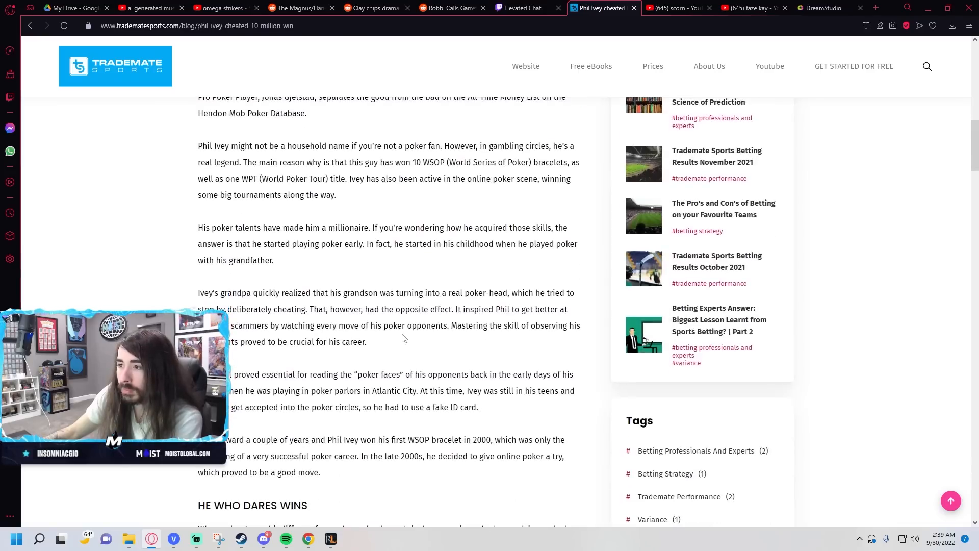
scroll("down", 3)
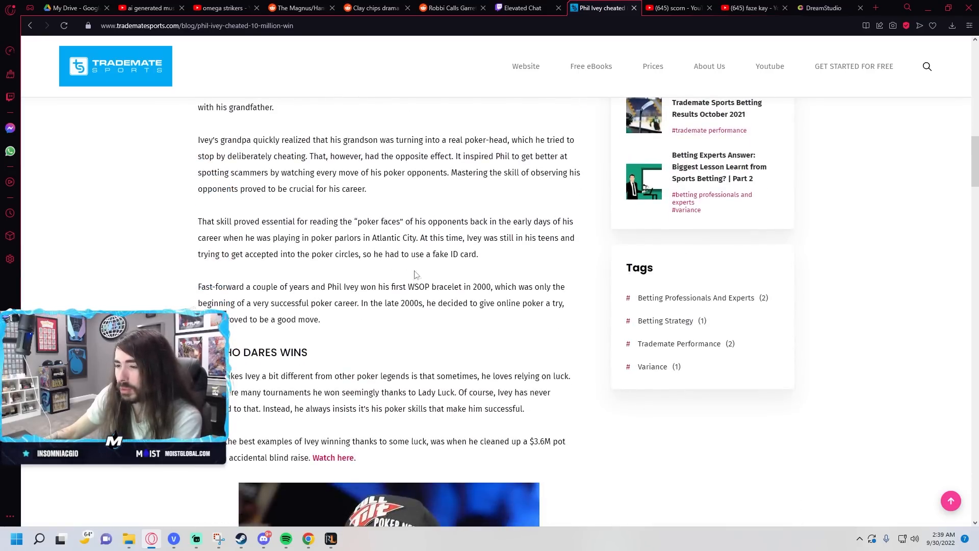
scroll("down", 3)
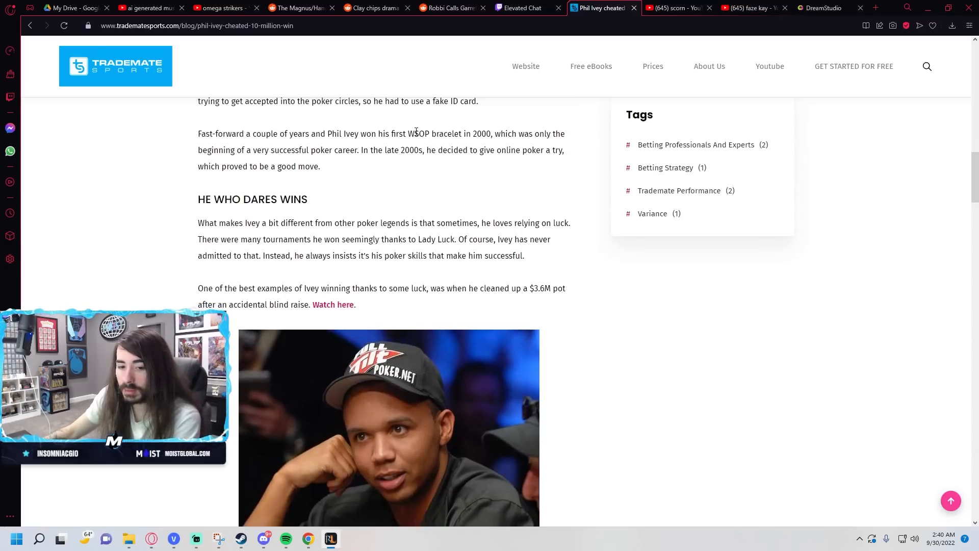
scroll("down", 3)
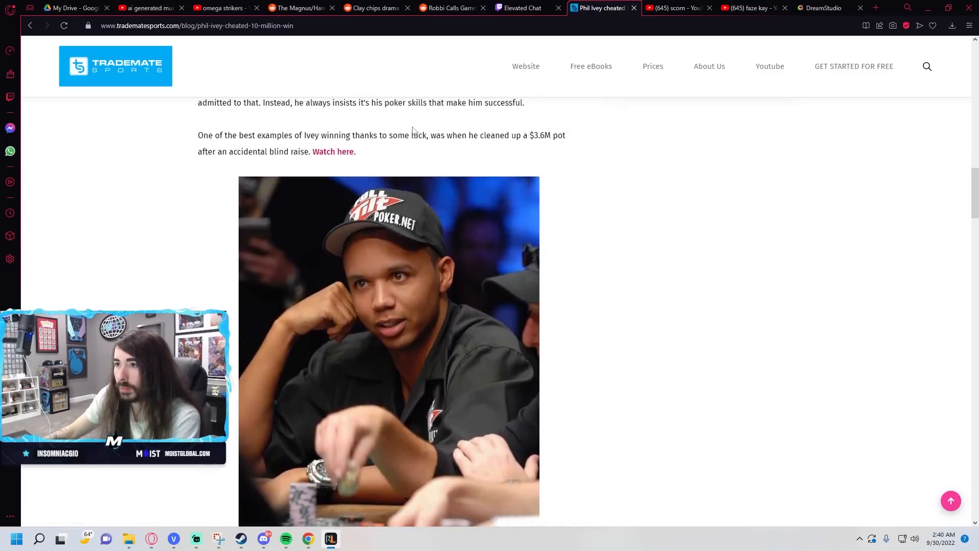
scroll("down", 3)
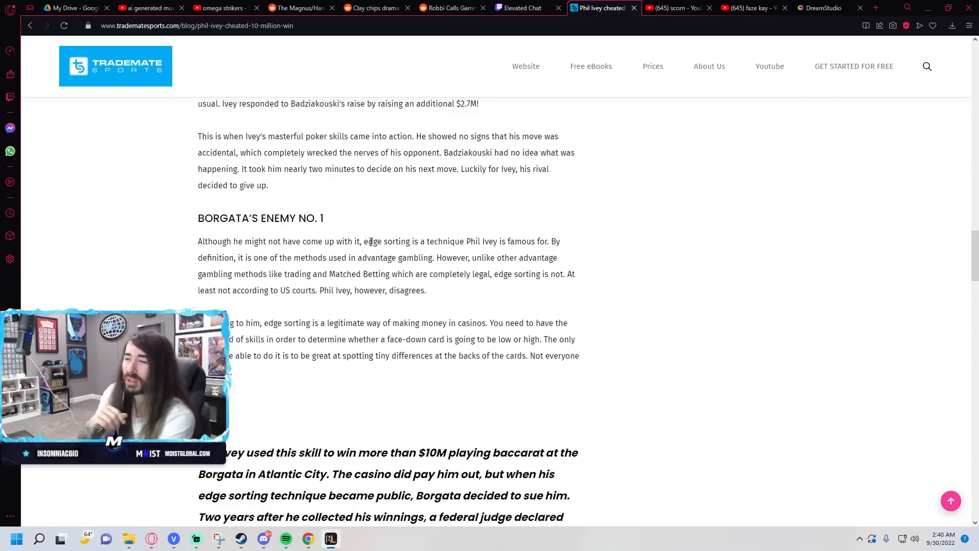
scroll("down", 3)
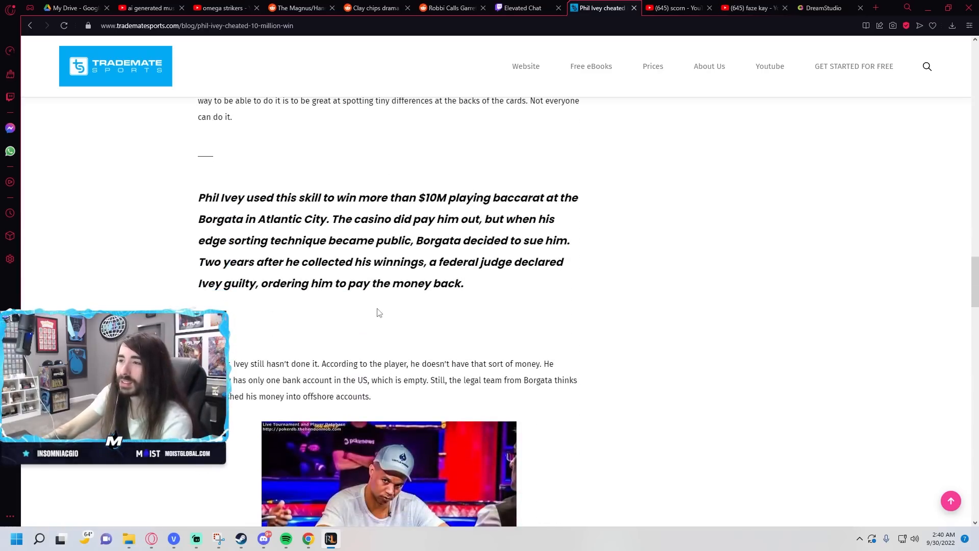
mouse_move(350, 335)
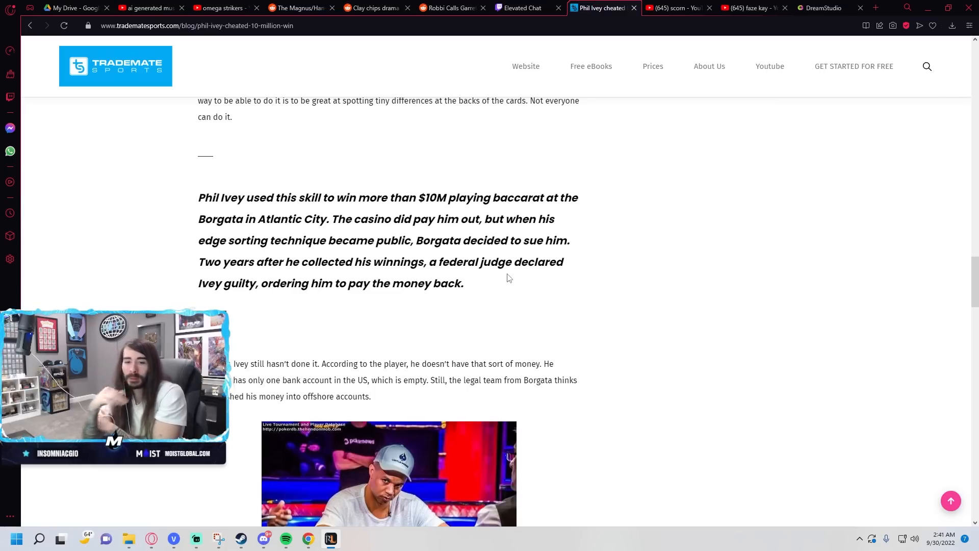
mouse_move(484, 258)
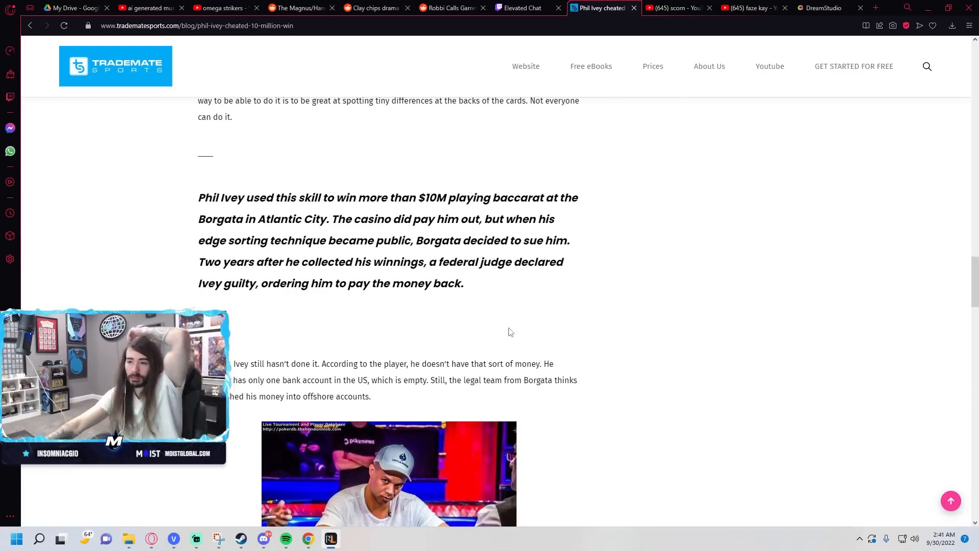
scroll("down", 3)
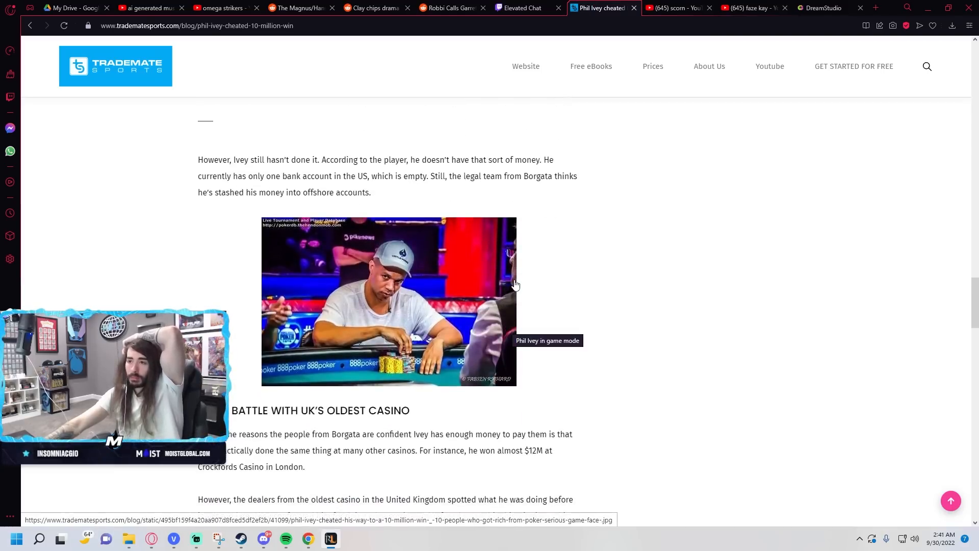
mouse_move(513, 258)
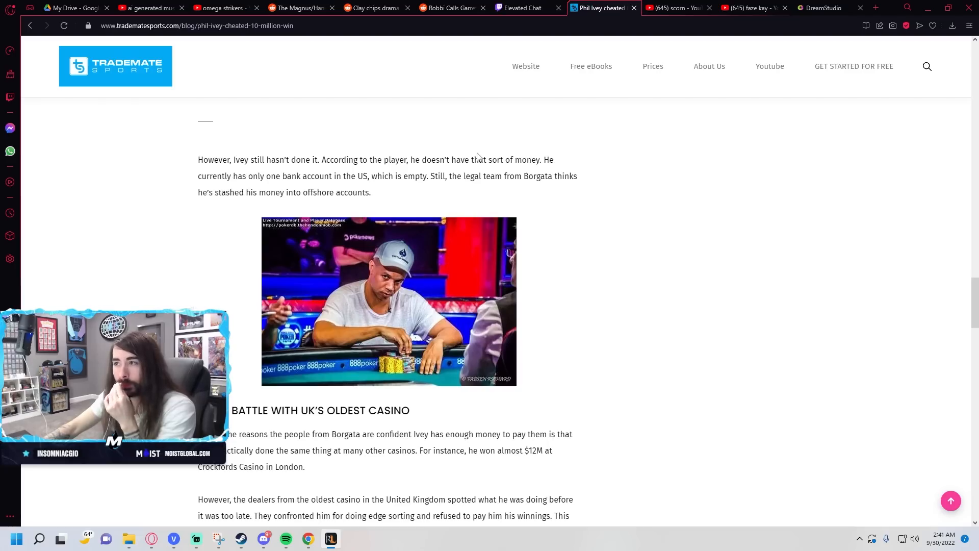
scroll("down", 3)
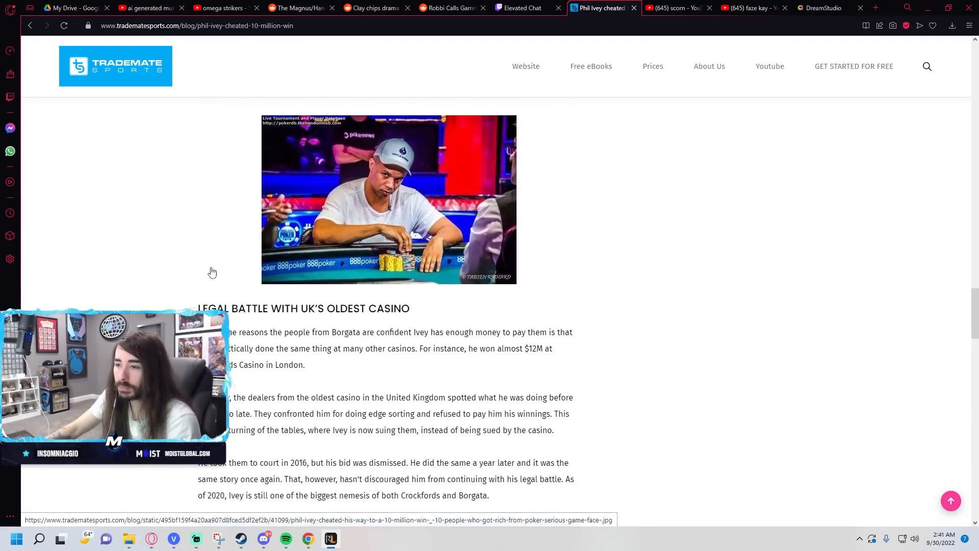
mouse_move(218, 268)
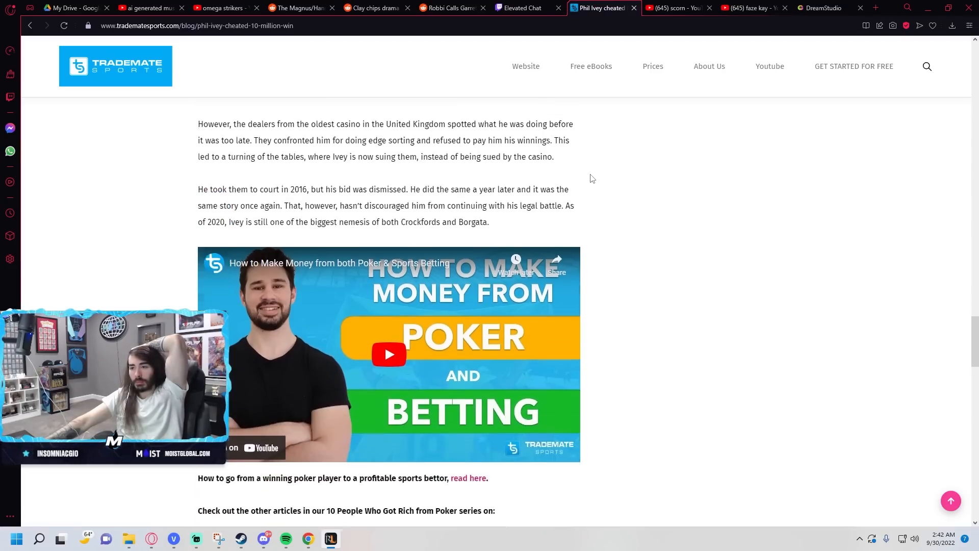
scroll("down", 3)
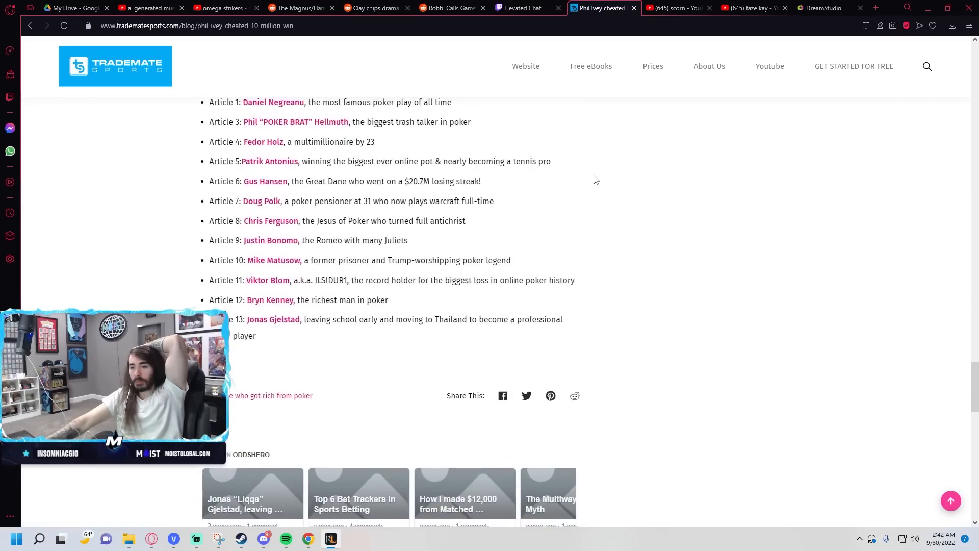
scroll("down", 3)
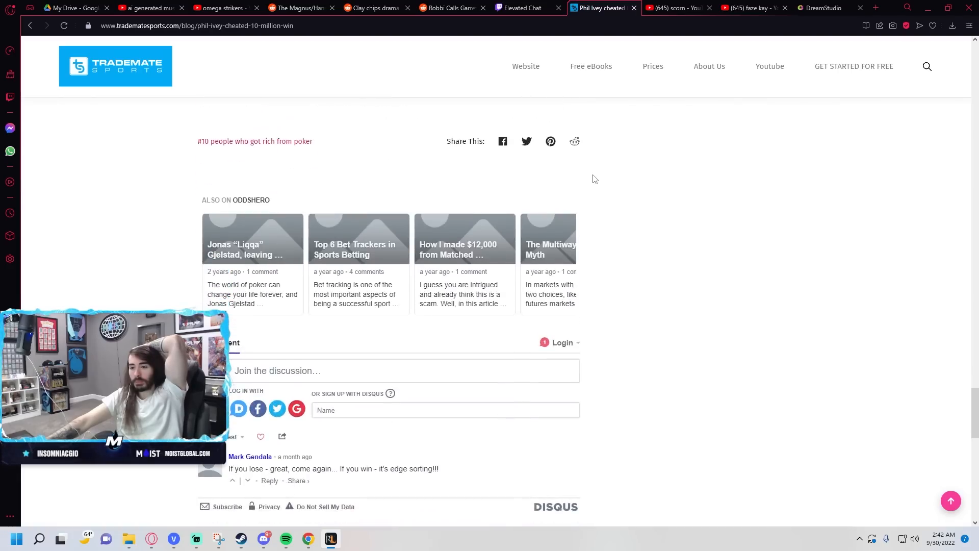
scroll("up", 3)
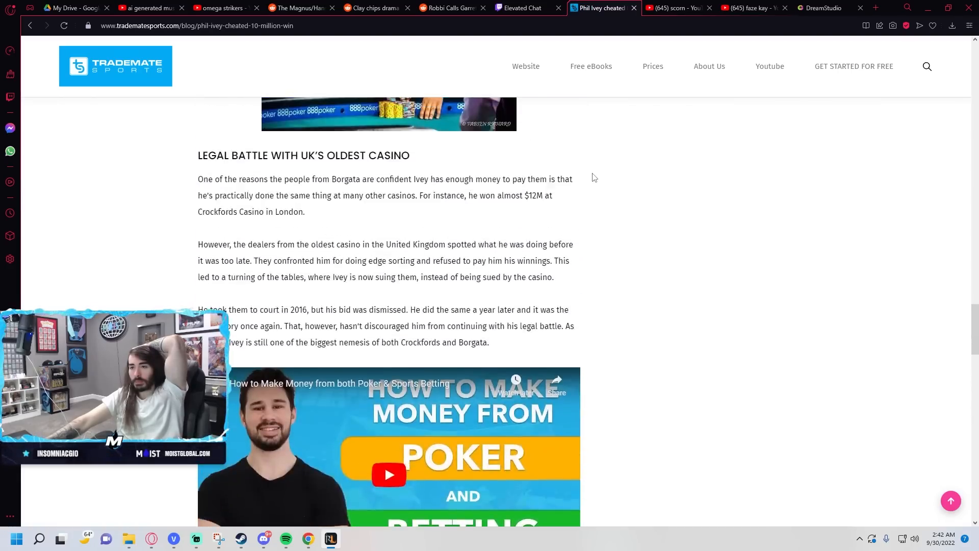
scroll("up", 3)
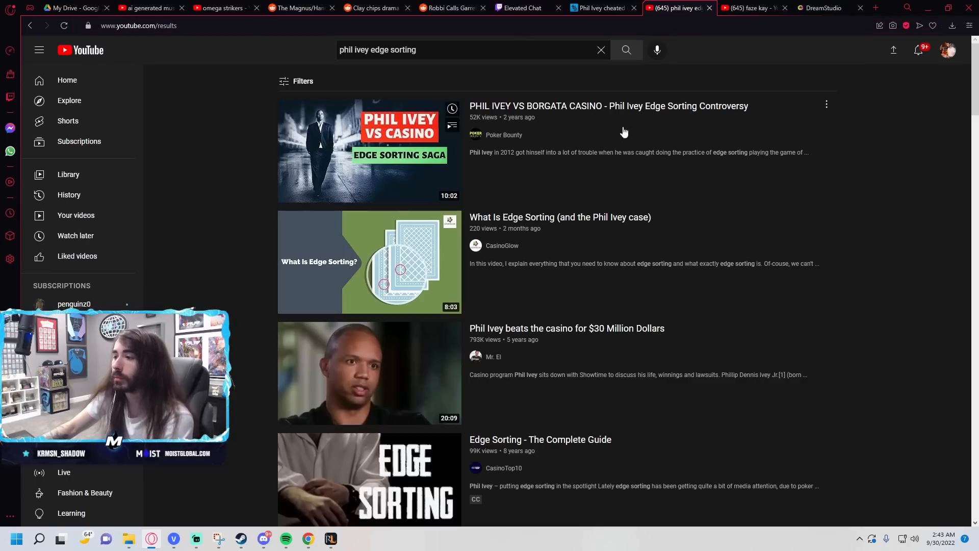
Step: Scroll the 'phil ivey edge sorting' results down to the complete guide and baccarat videos
scroll("down", 3)
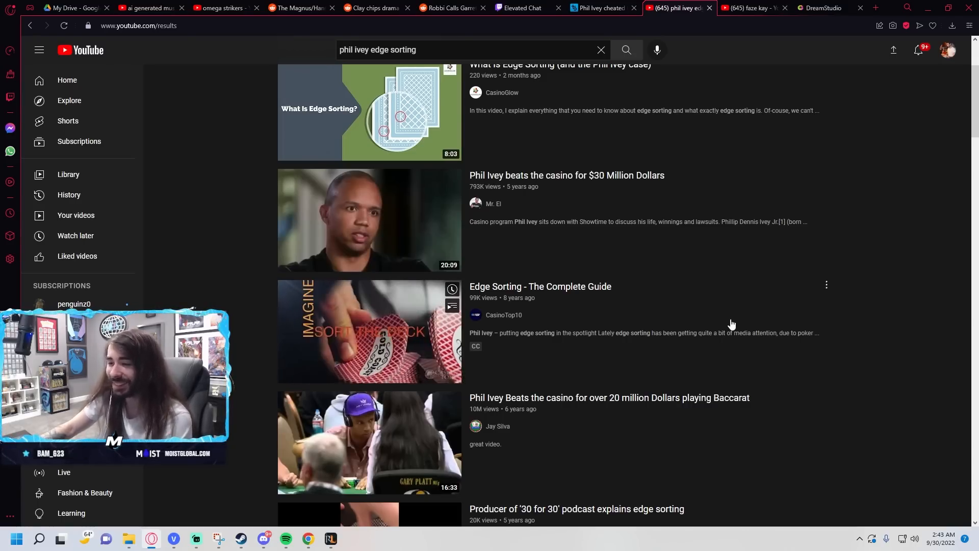
scroll("down", 3)
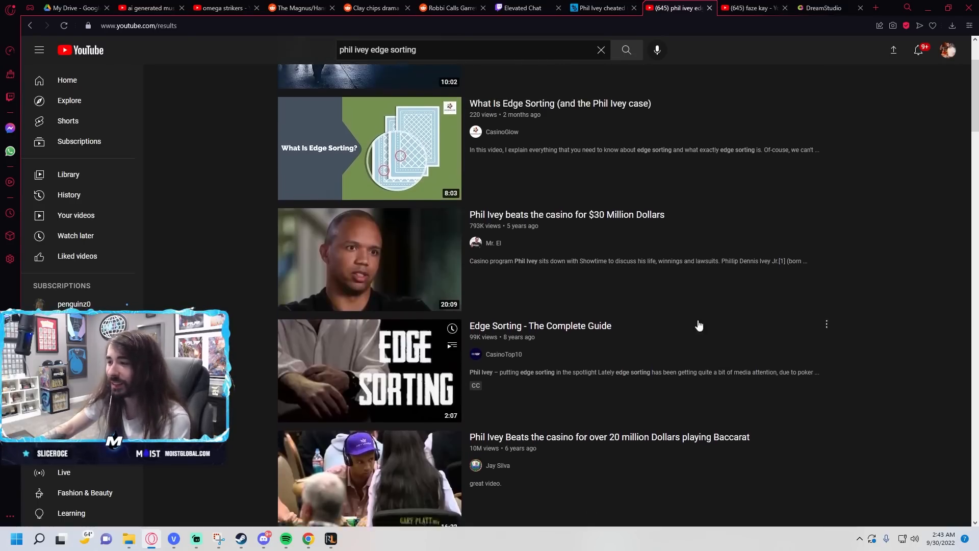